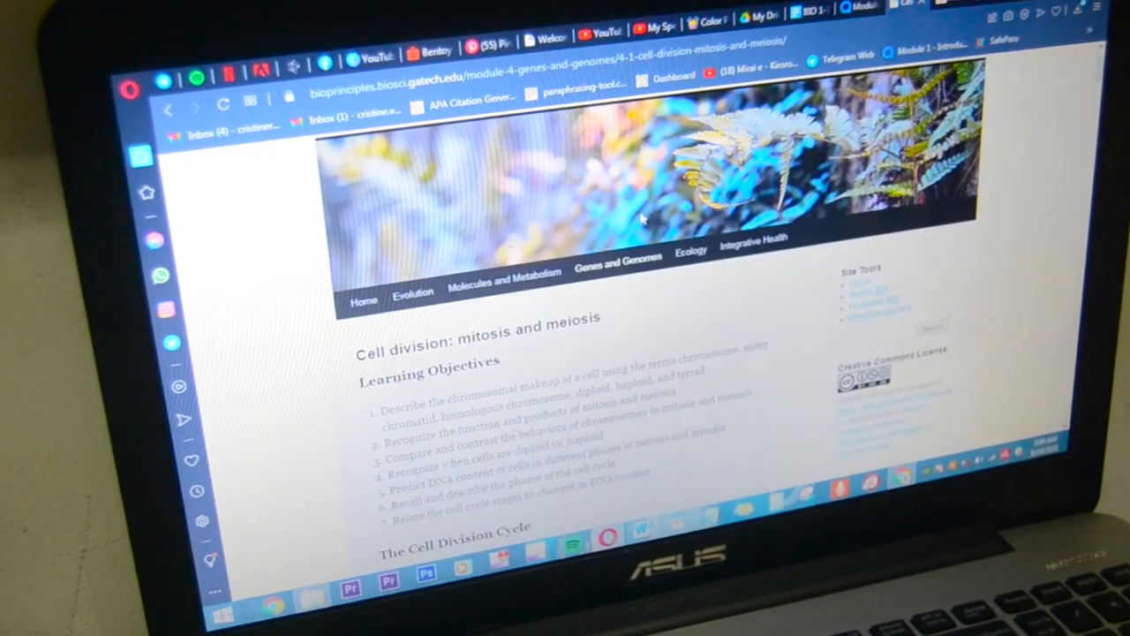
scroll("down", 3)
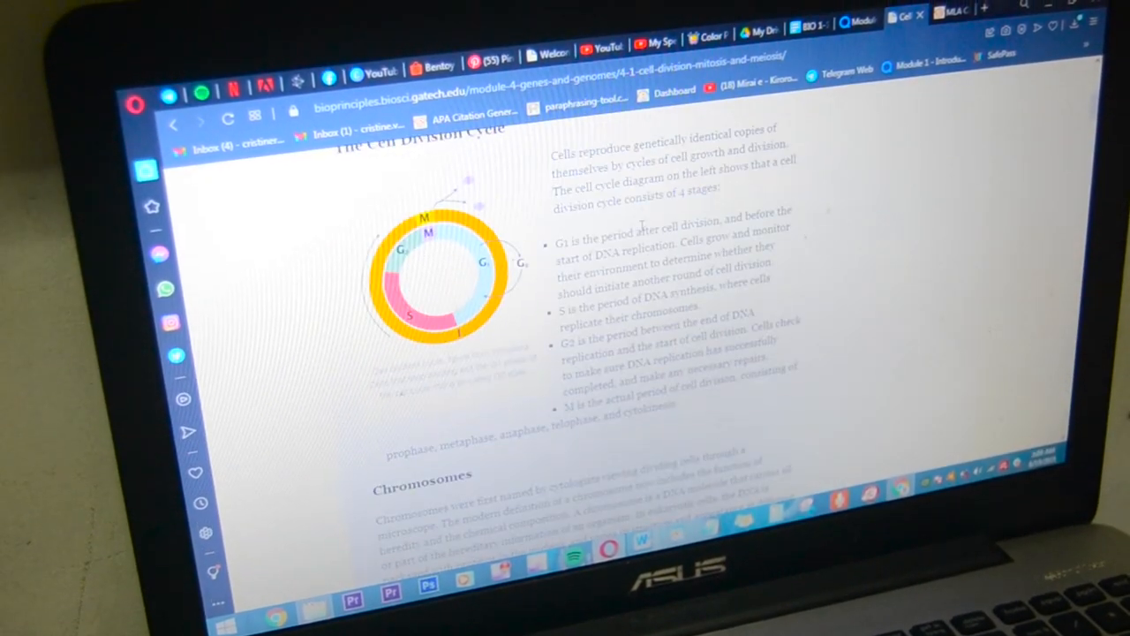